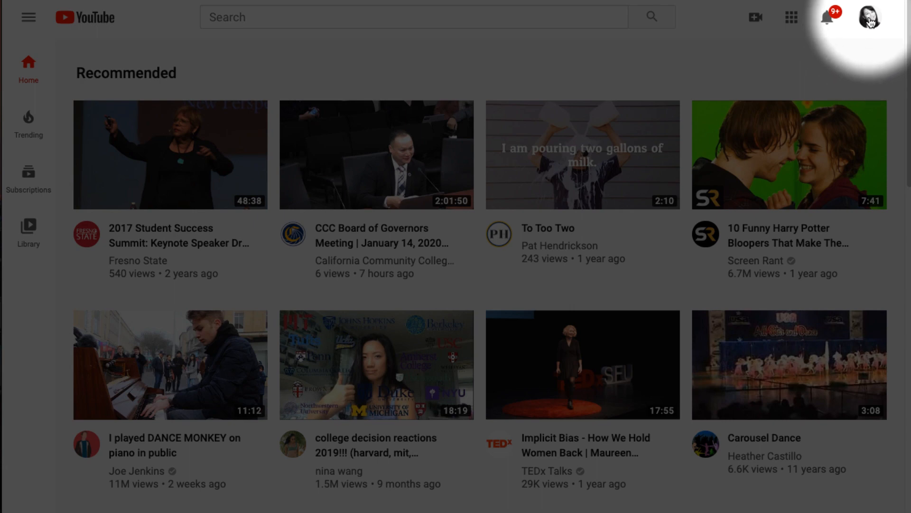
- Open YouTube Studio from the profile avatar's account menu
click(869, 17)
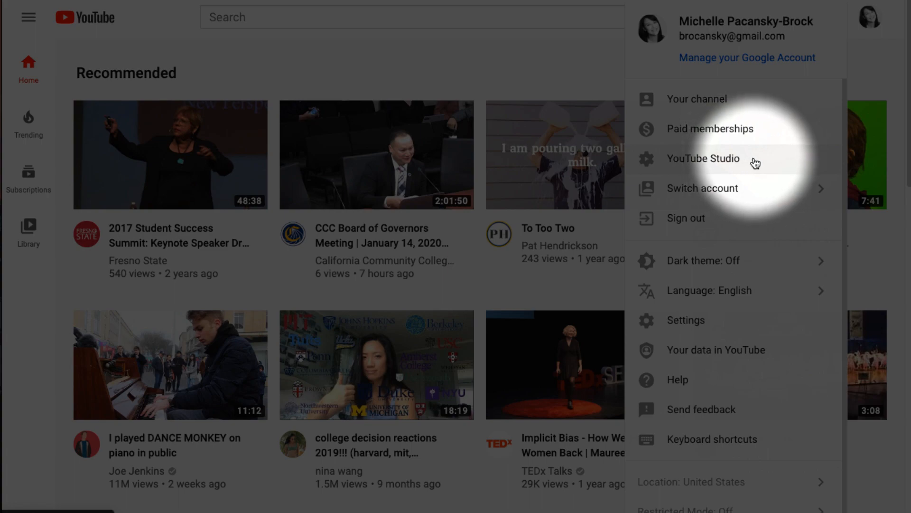
click(703, 159)
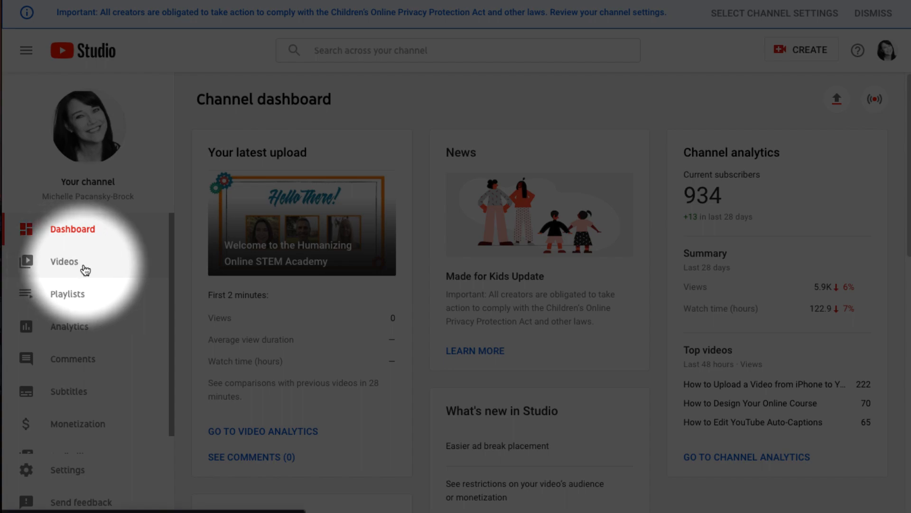
- Open 'Welcome to the Humanizing Online STEM Academy' from the channel's Videos list
click(64, 261)
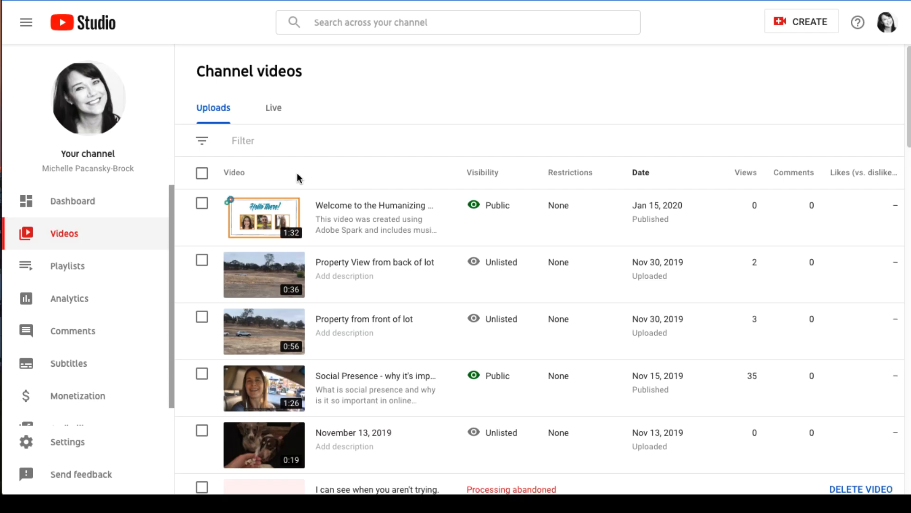
mouse_move(271, 213)
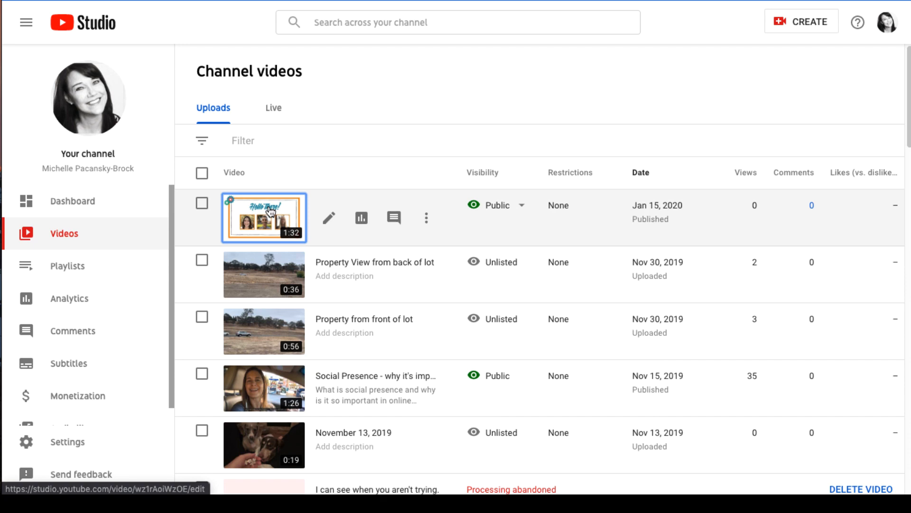
click(269, 213)
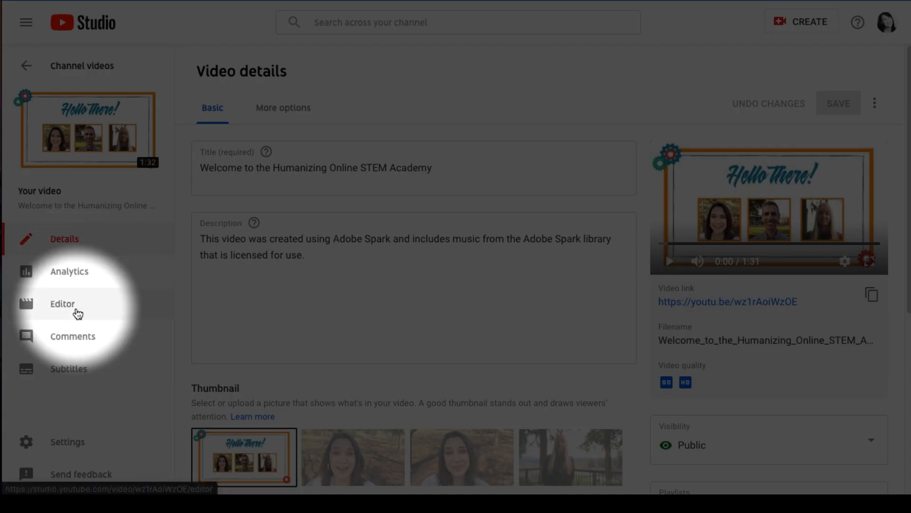
mouse_move(98, 375)
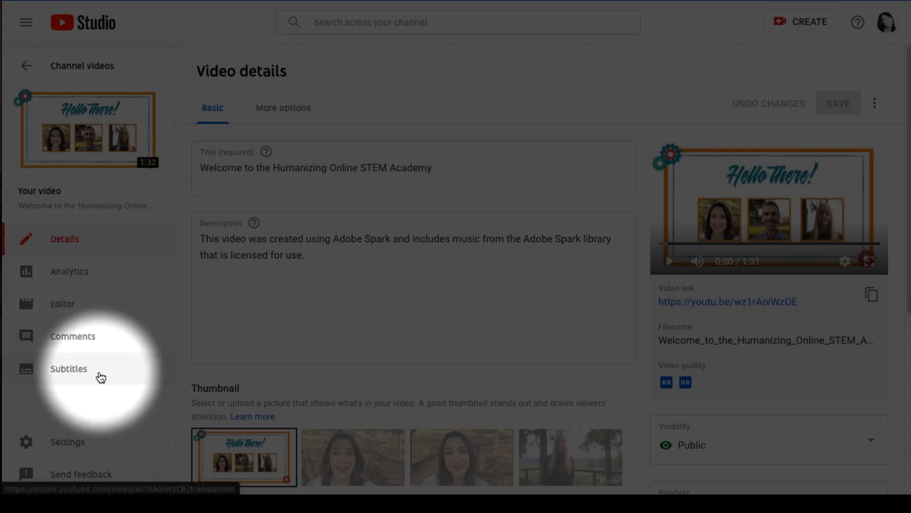
- Open the Subtitles page and show options for the English (Automatic) track
click(69, 368)
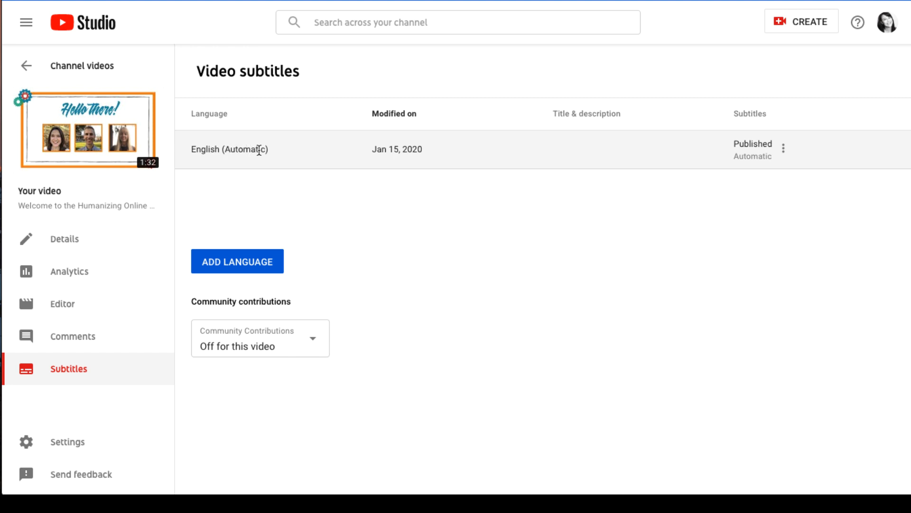
mouse_move(254, 175)
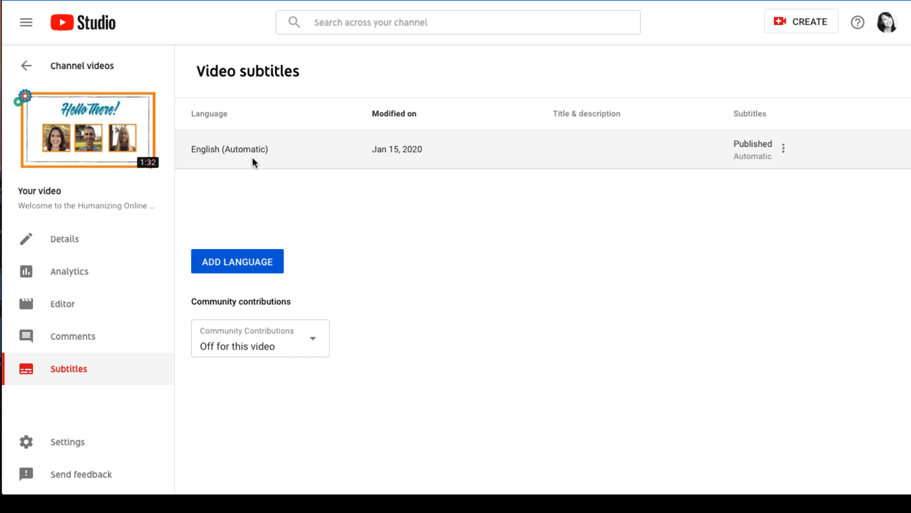
mouse_move(805, 147)
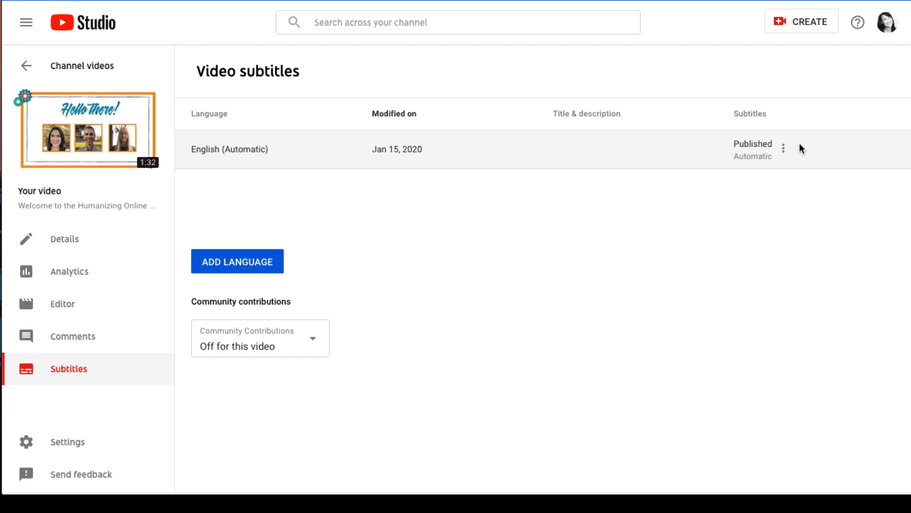
mouse_move(784, 149)
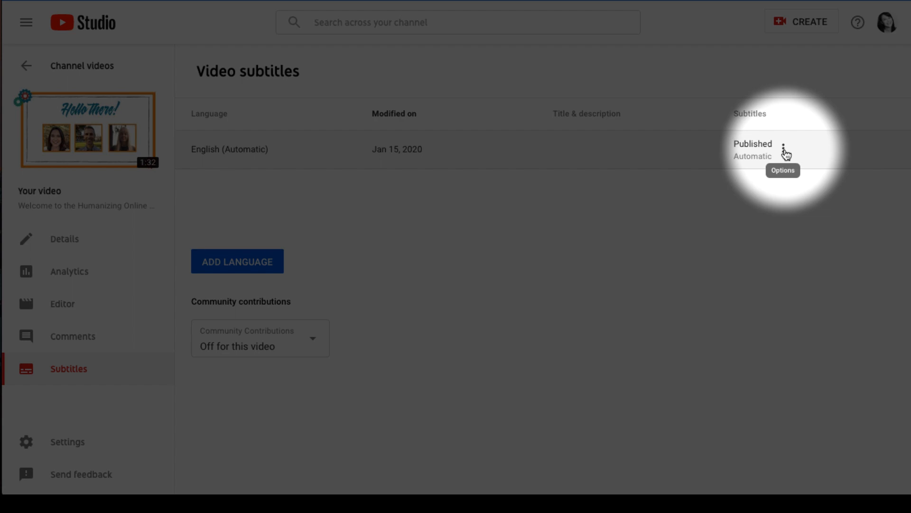
click(789, 150)
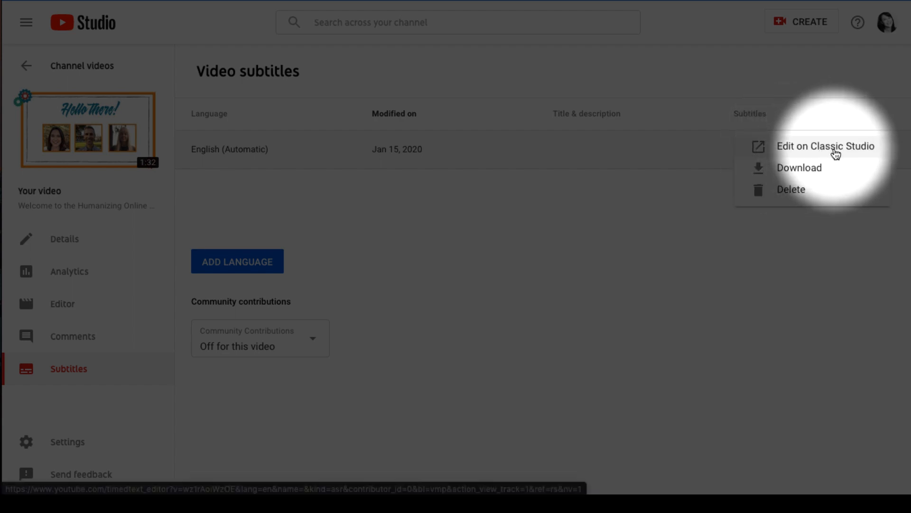
- Edit the automatic English captions as a draft in Classic Studio
click(825, 146)
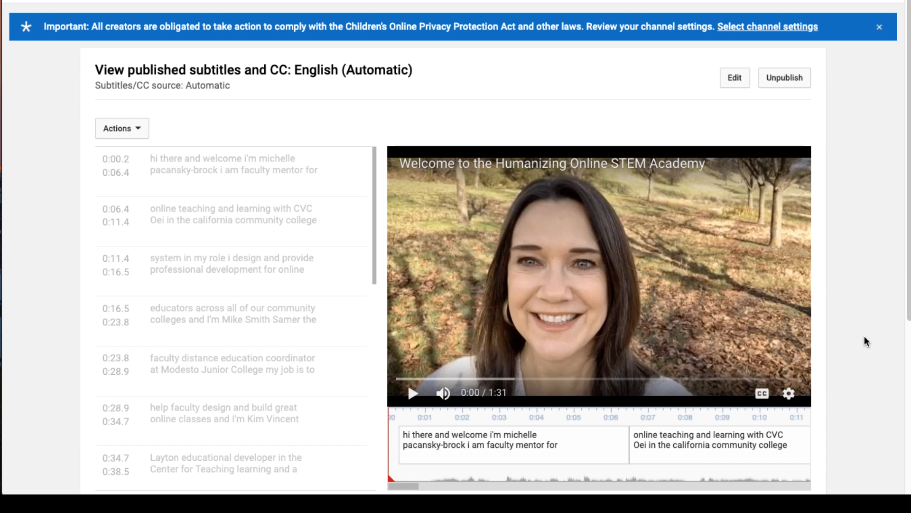
mouse_move(863, 321)
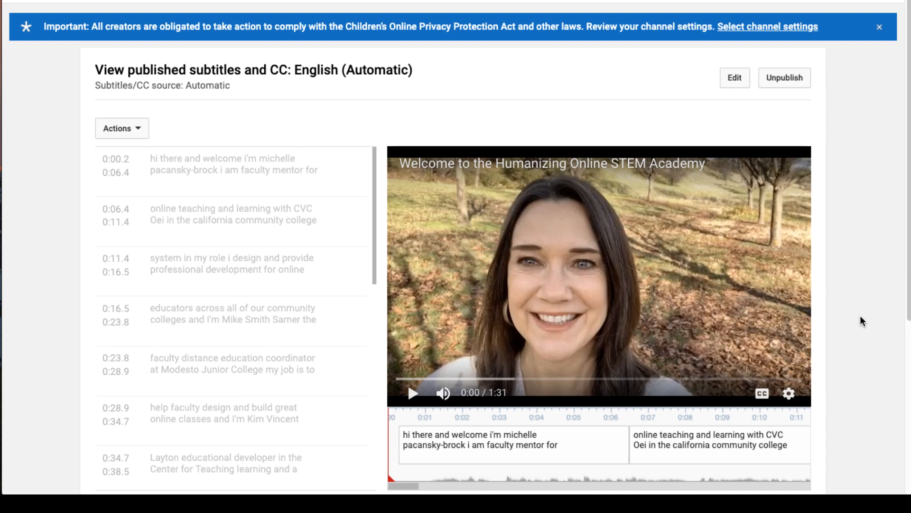
click(734, 79)
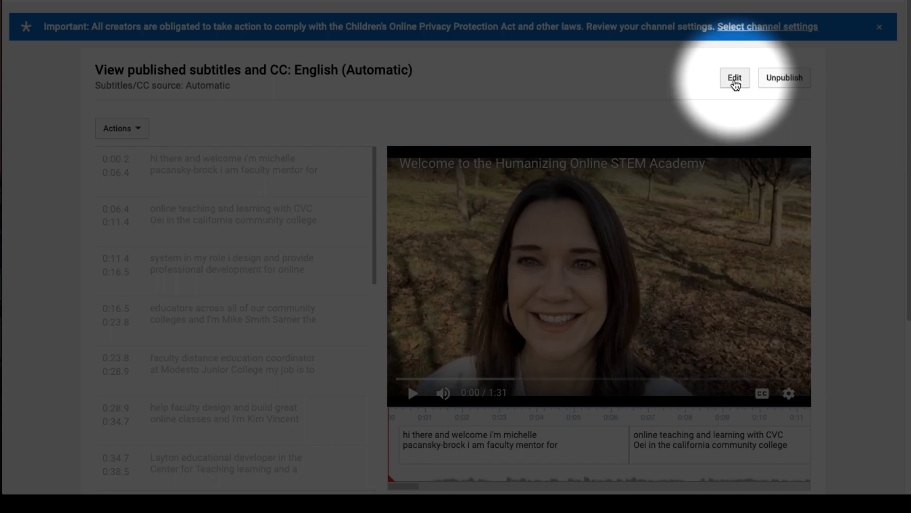
click(734, 78)
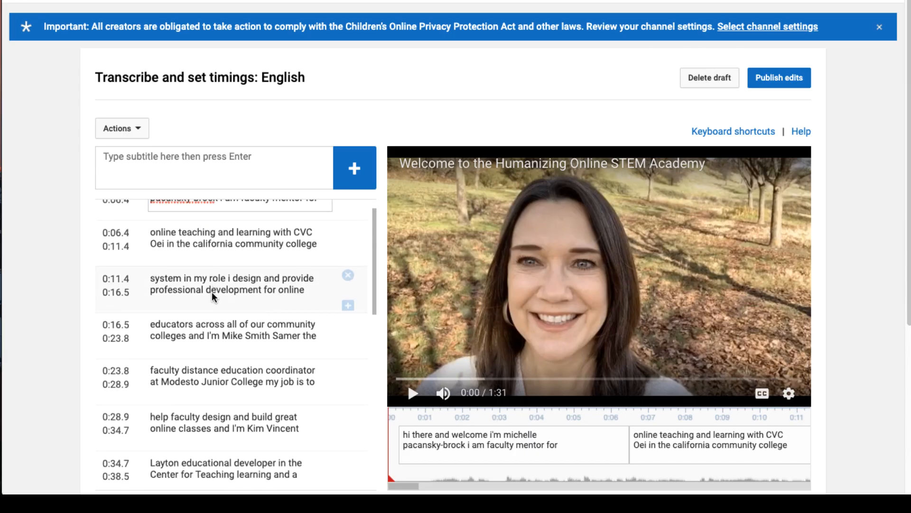
- Publish the English captions corrected for capitalization, punctuation and an uplifting music tag
scroll(down, 3)
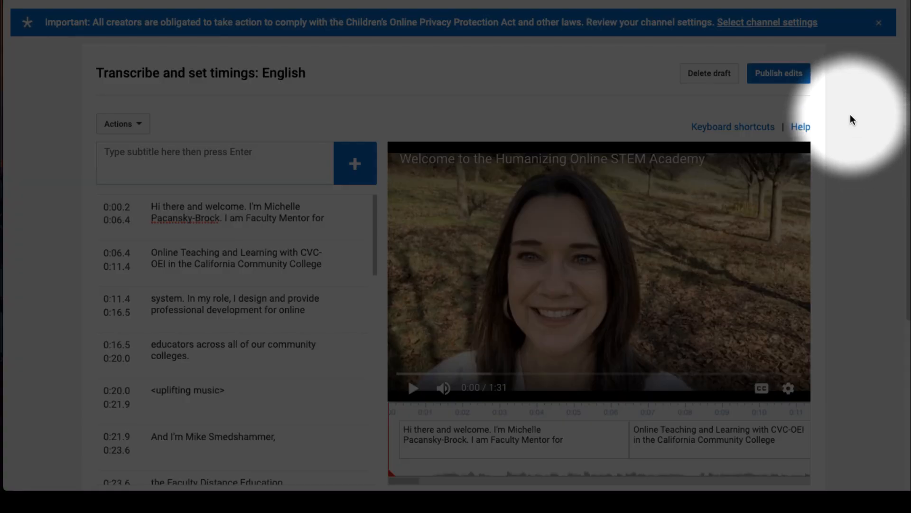
mouse_move(778, 80)
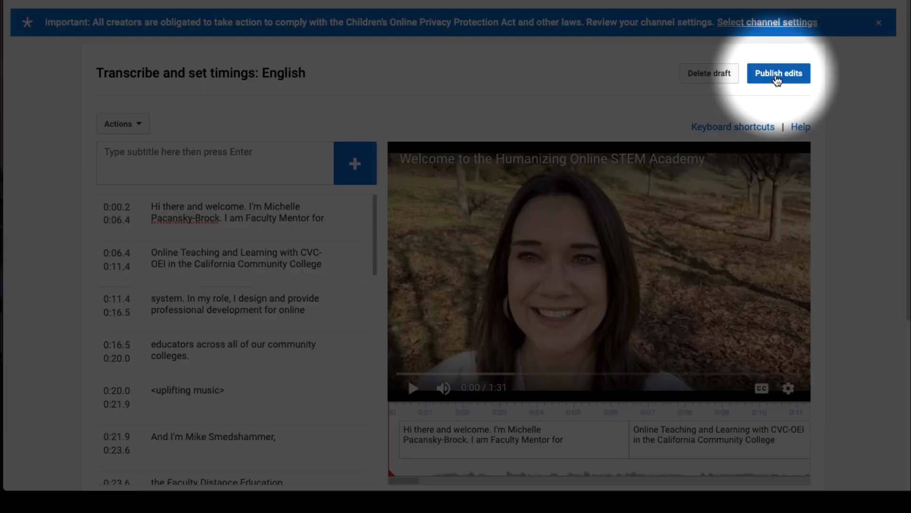
click(779, 73)
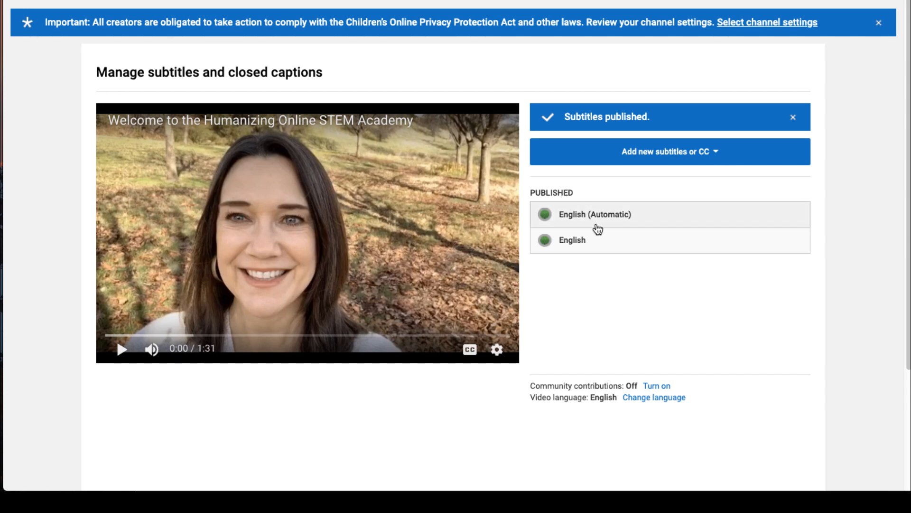
mouse_move(595, 220)
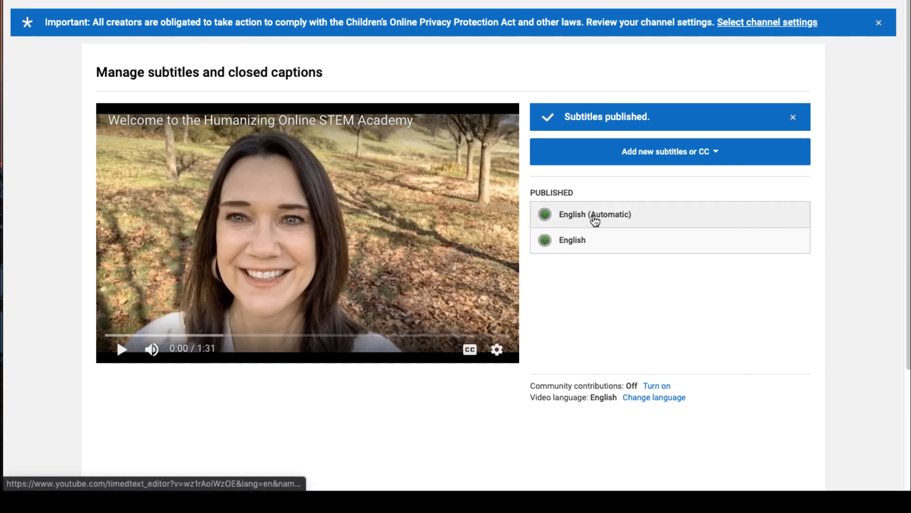
mouse_move(640, 220)
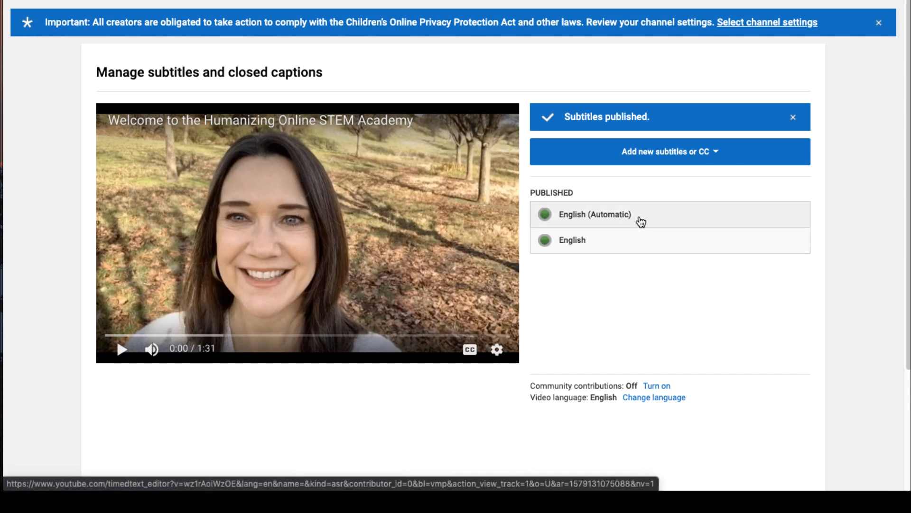
mouse_move(588, 247)
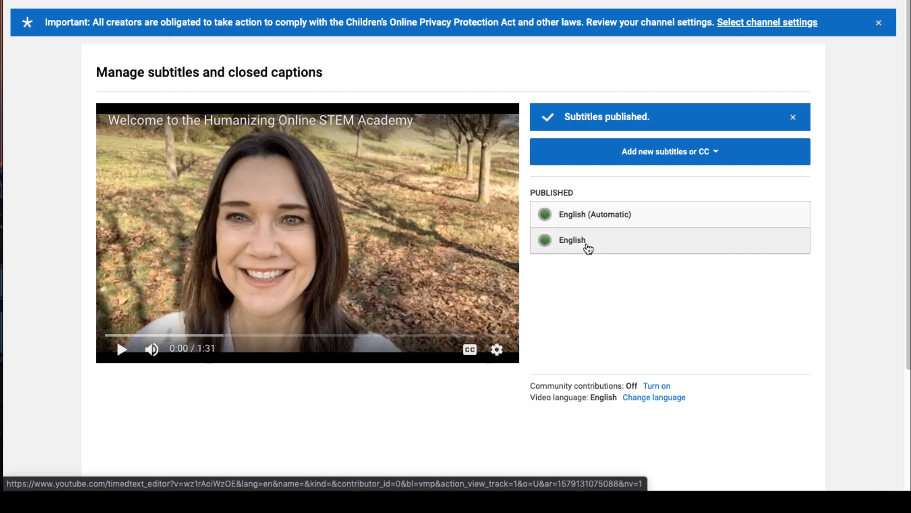
mouse_move(608, 245)
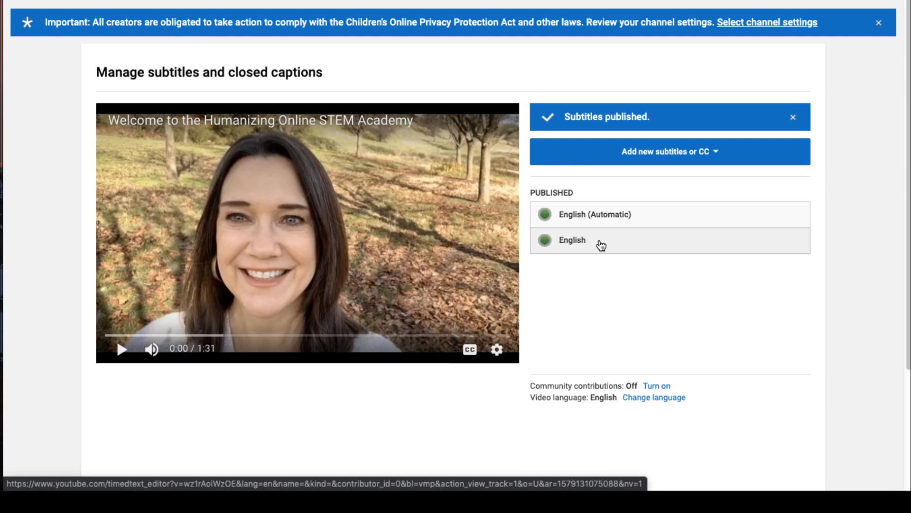
mouse_move(646, 225)
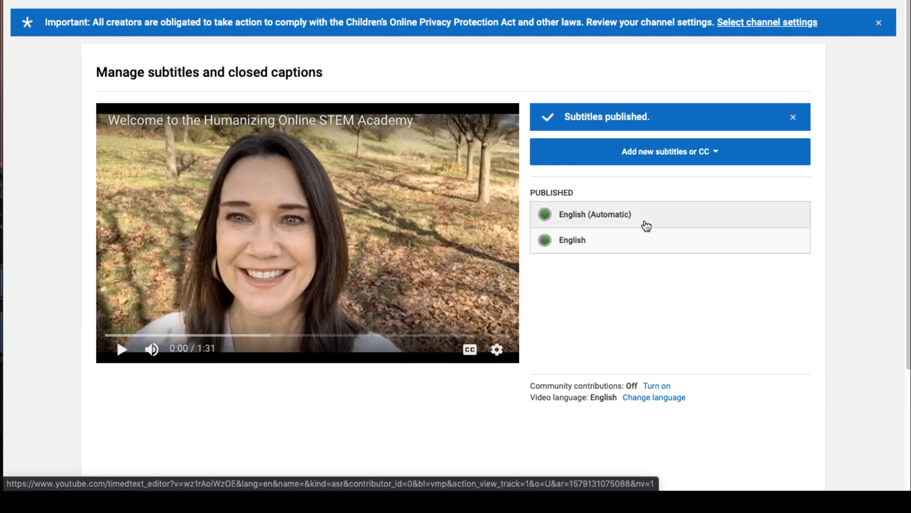
mouse_move(652, 219)
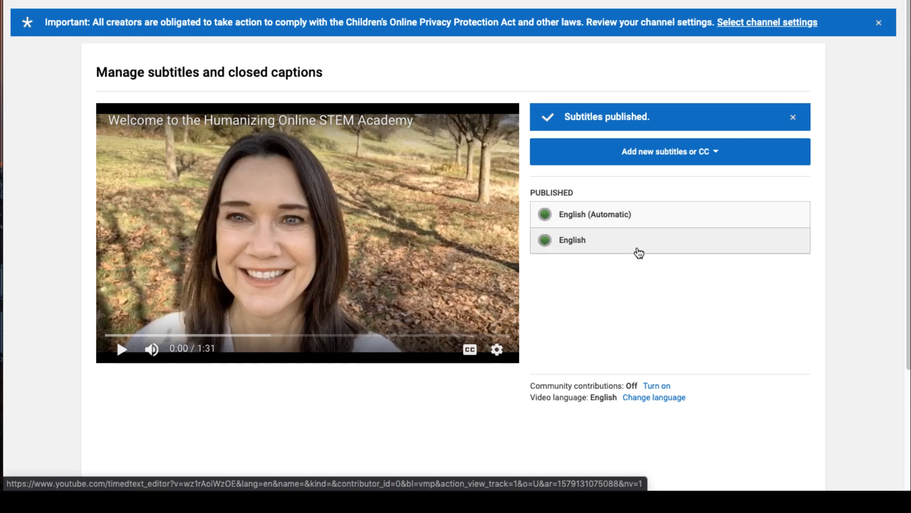
mouse_move(646, 237)
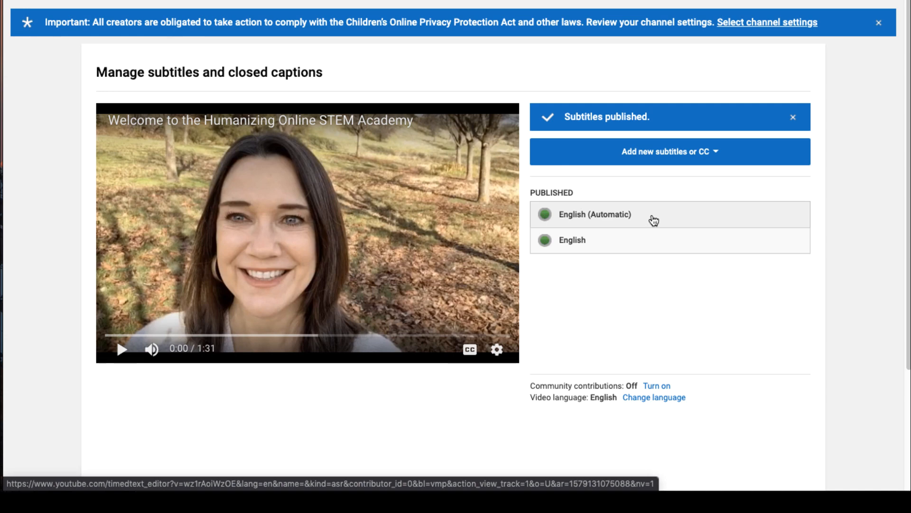
mouse_move(646, 218)
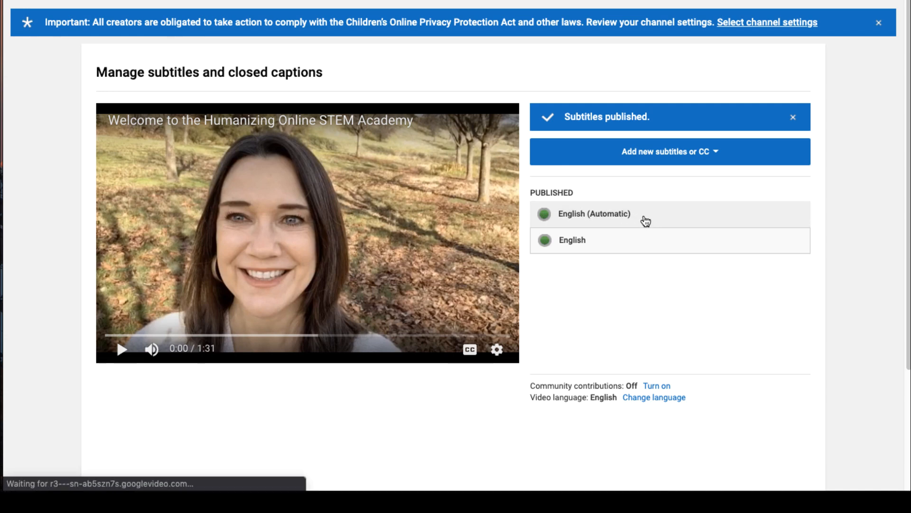
- Open the published English (Automatic) track and begin unpublishing it
click(595, 213)
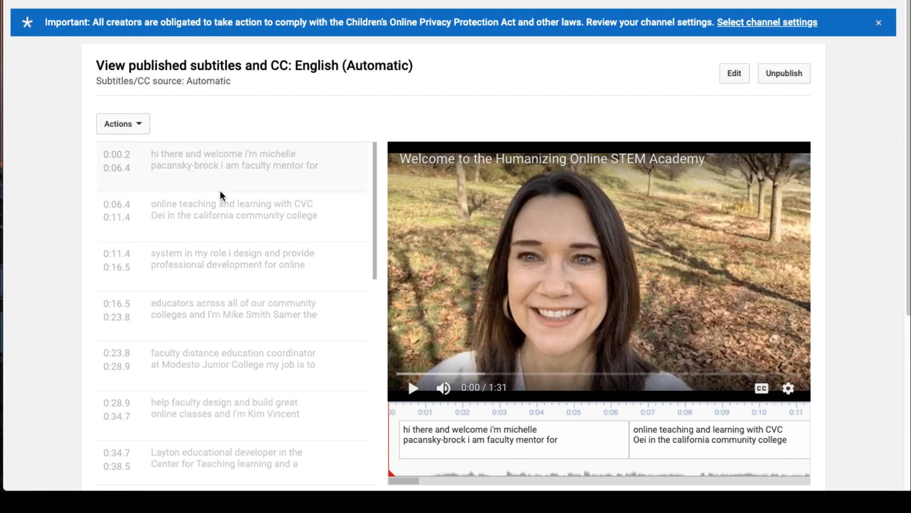
mouse_move(213, 268)
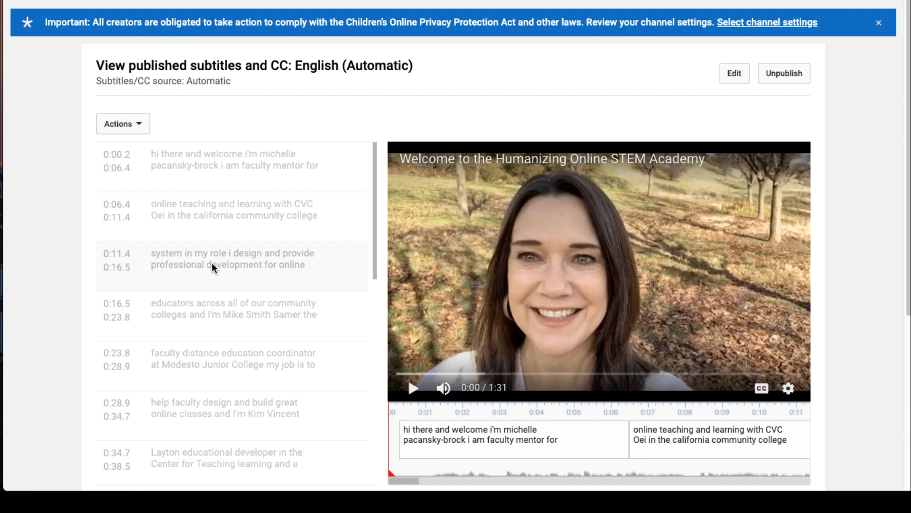
mouse_move(813, 92)
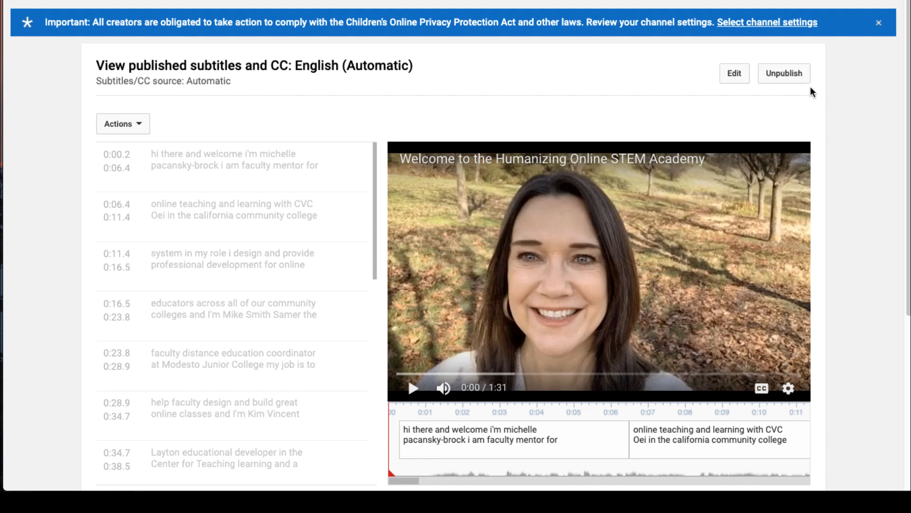
click(784, 74)
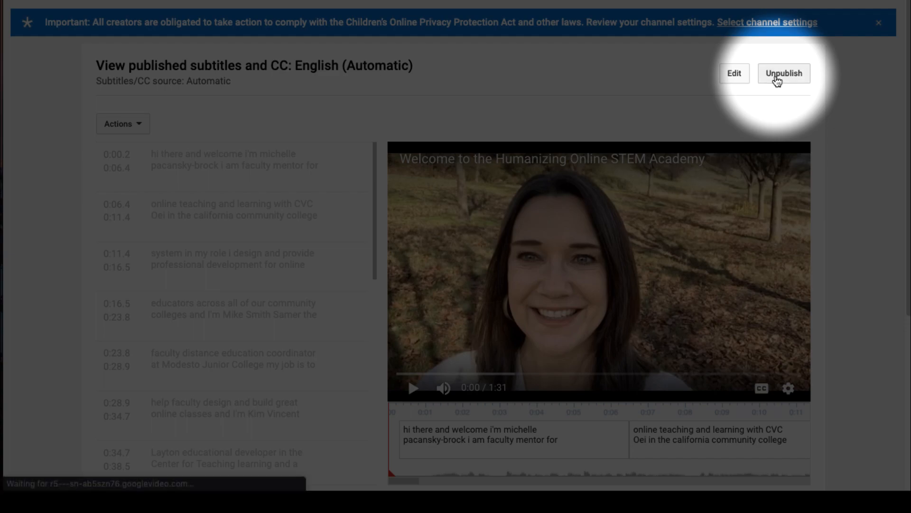
- Unpublish the automatic English captions and delete their leftover draft
click(734, 73)
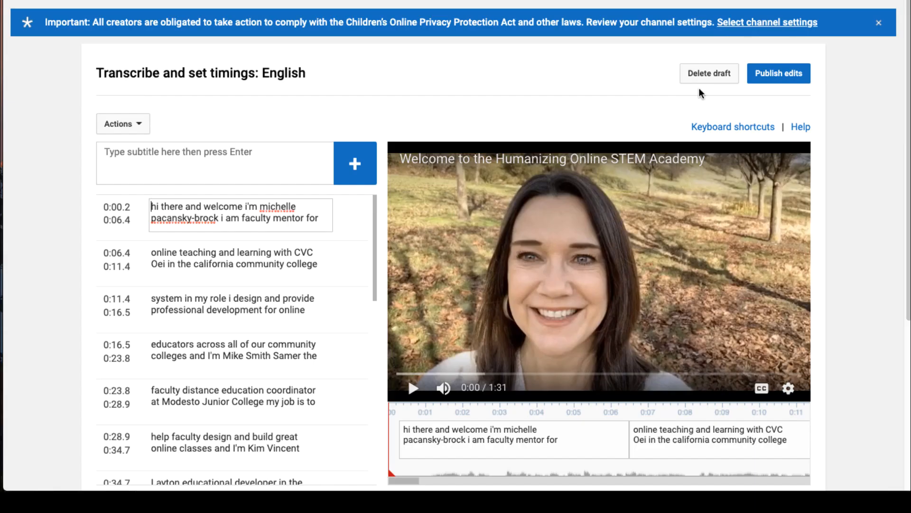
mouse_move(700, 81)
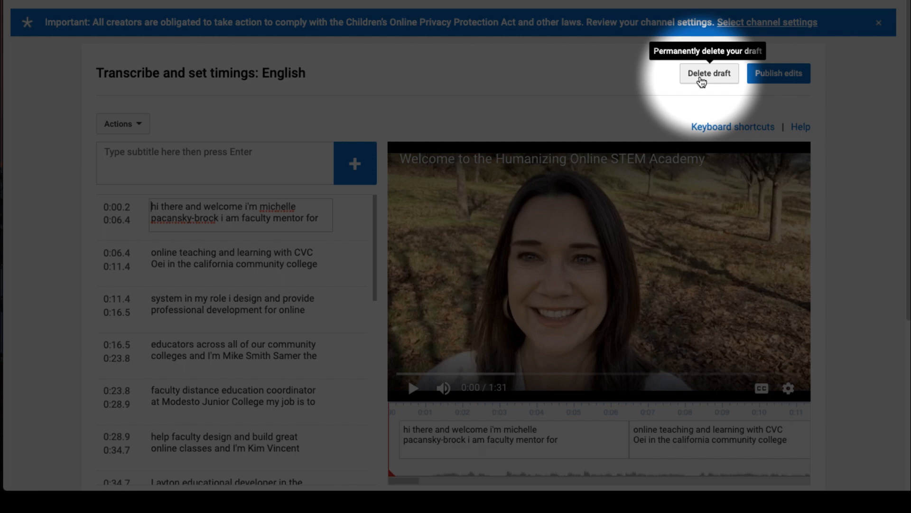
click(709, 74)
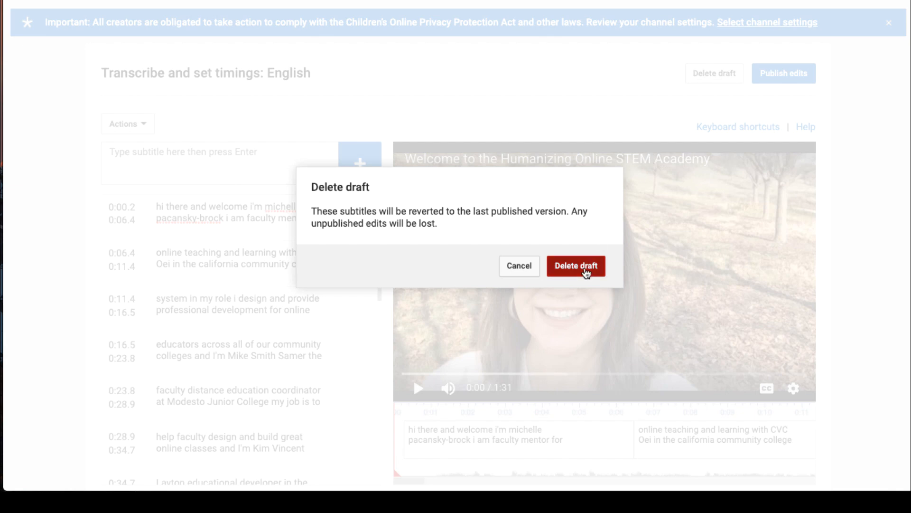
click(576, 266)
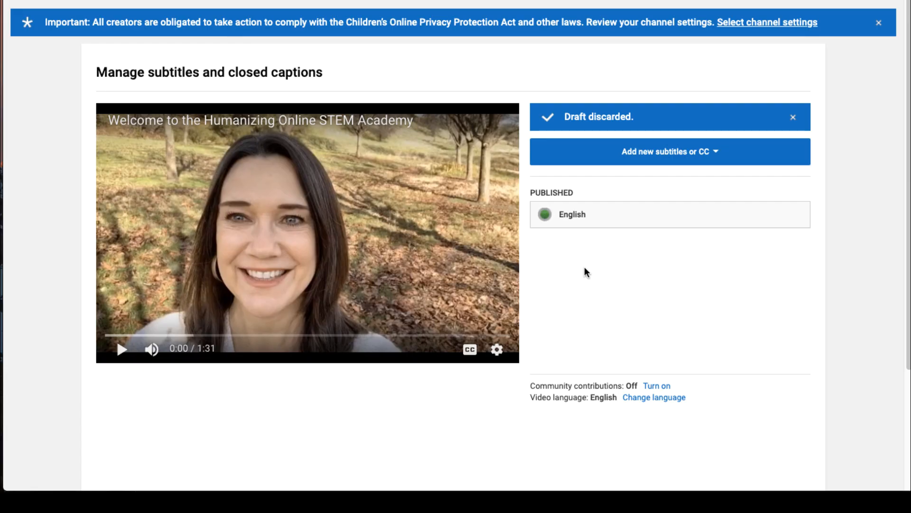
mouse_move(587, 261)
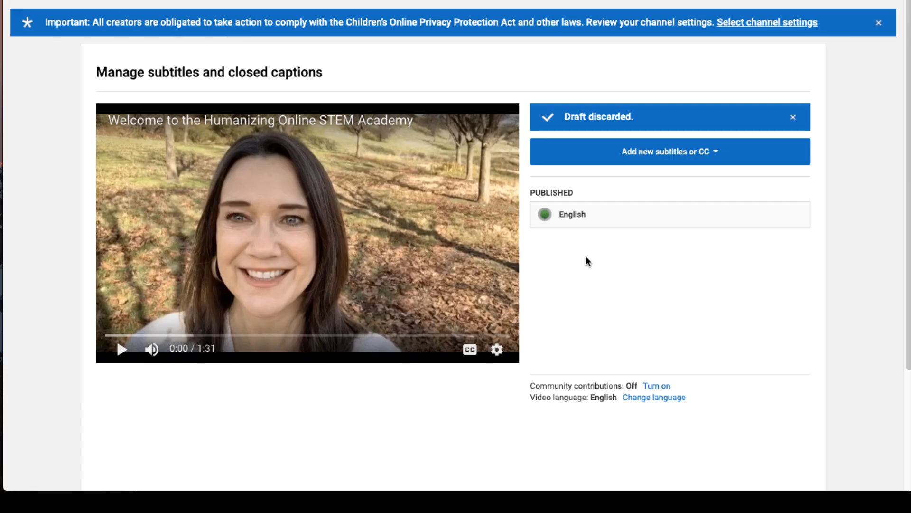
mouse_move(520, 301)
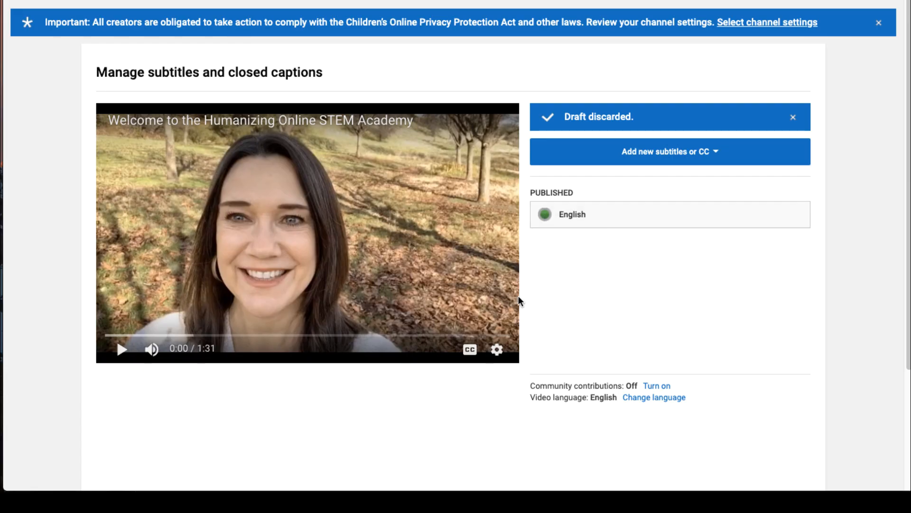
mouse_move(197, 390)
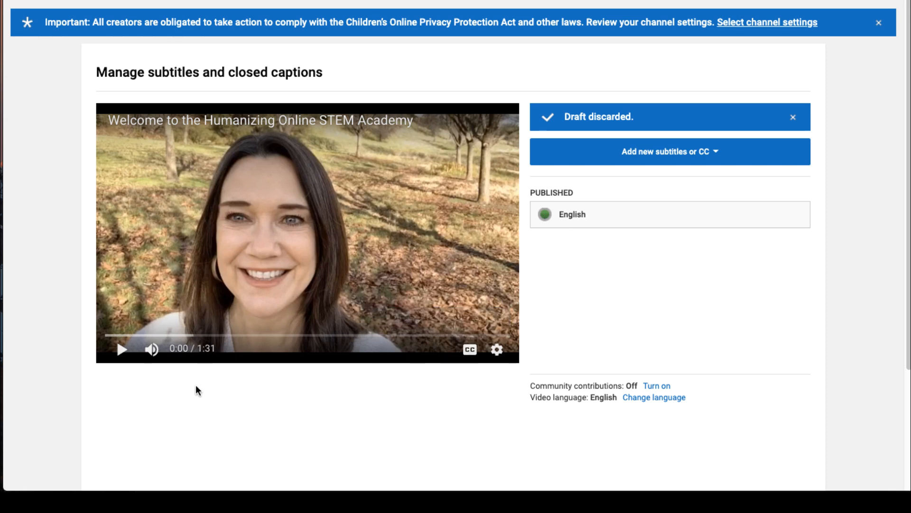
mouse_move(121, 350)
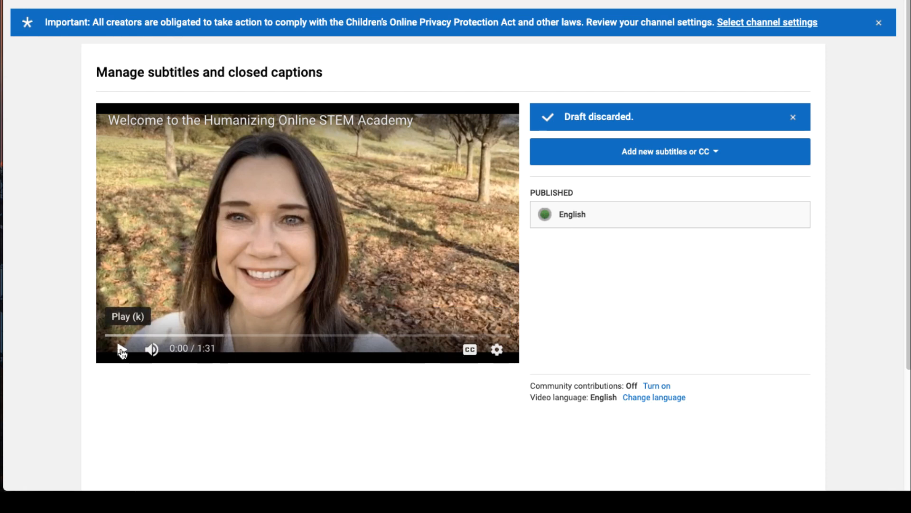
- Play the video with captions (CC) turned on
click(122, 349)
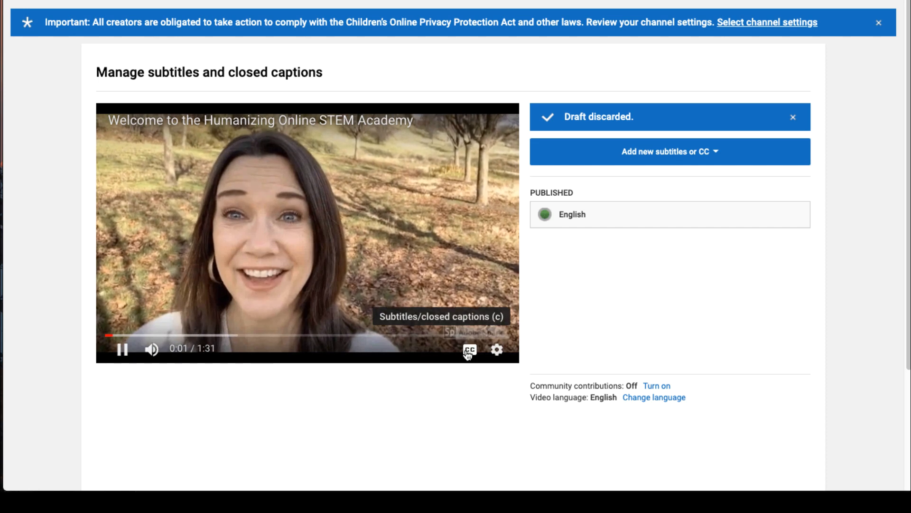
click(468, 349)
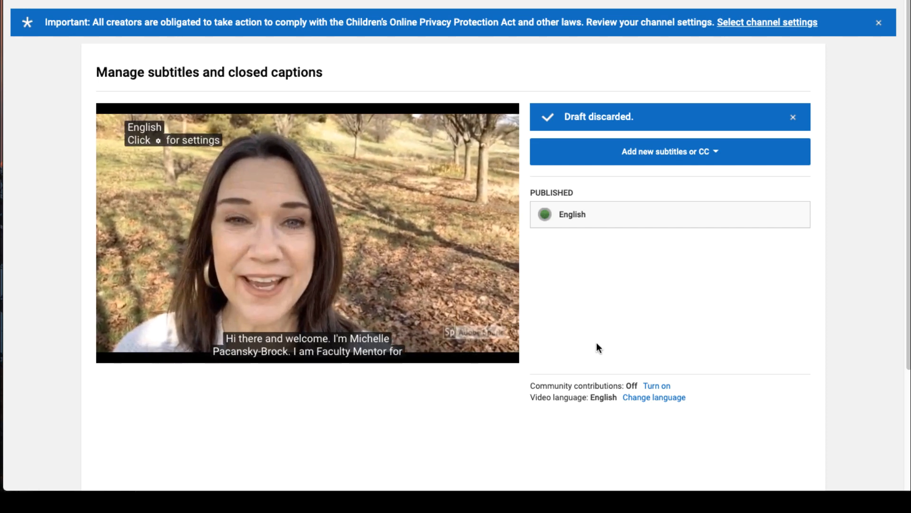